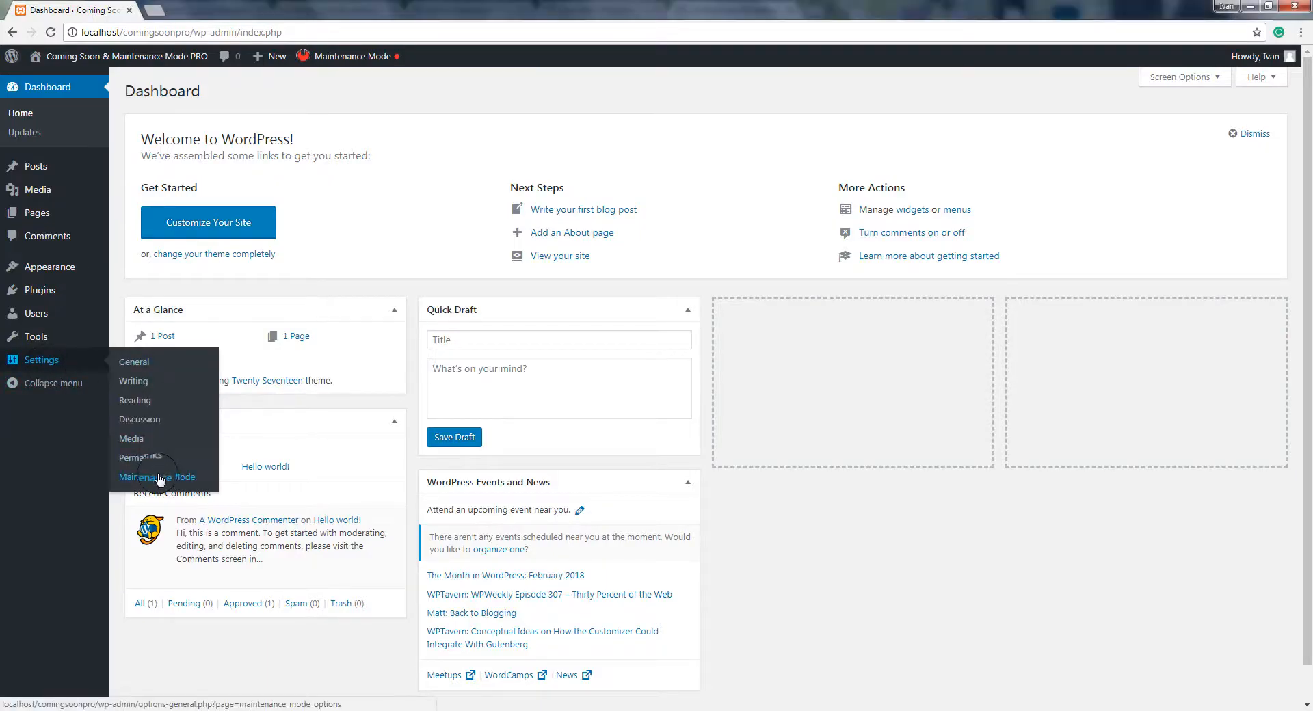
Step: Validate the PRO license key in Settings > Maintenance Mode to unlock the plugin
click(157, 477)
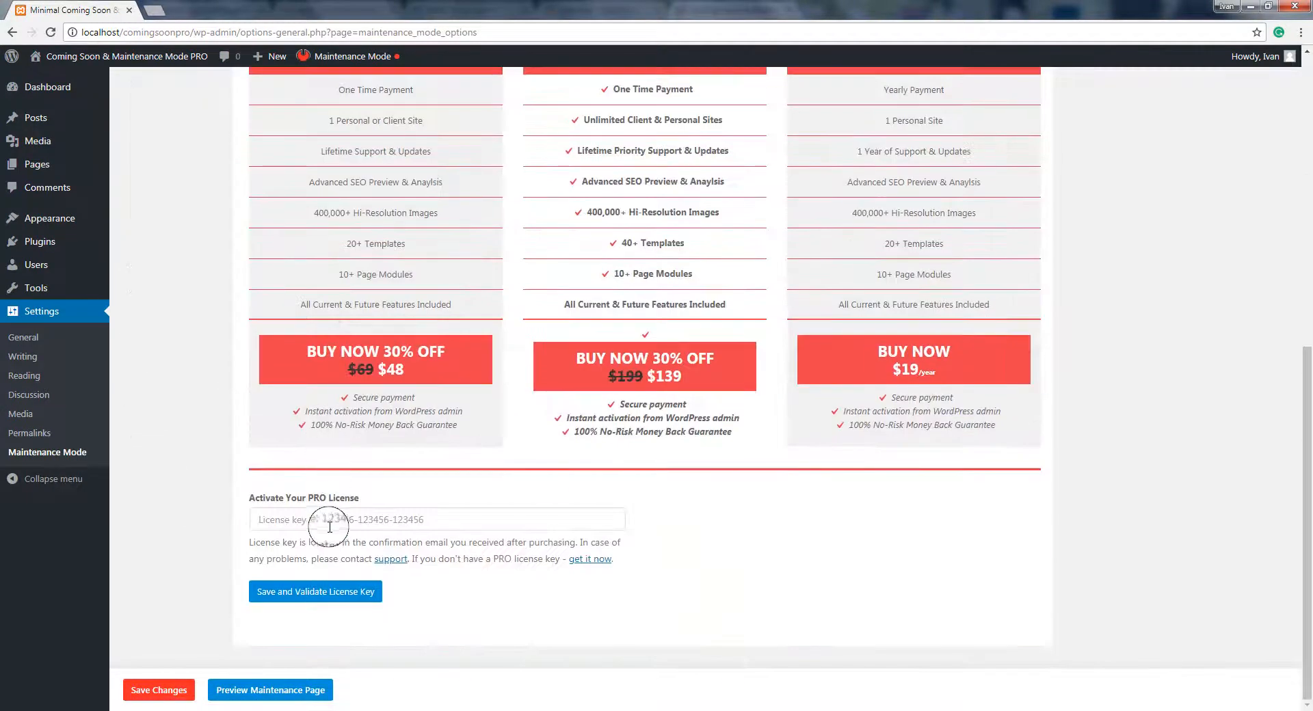
click(315, 592)
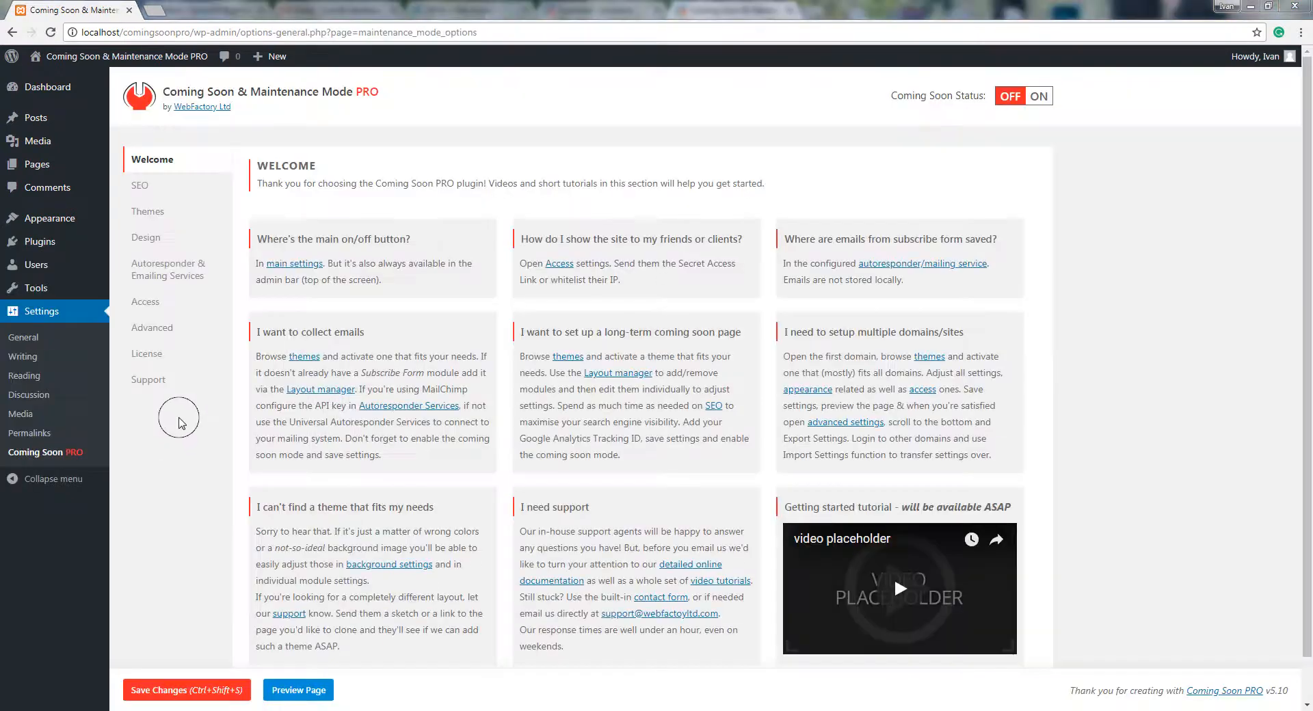
Step: Check the License tab shows Active, then set Coming Soon Status to ON
click(147, 353)
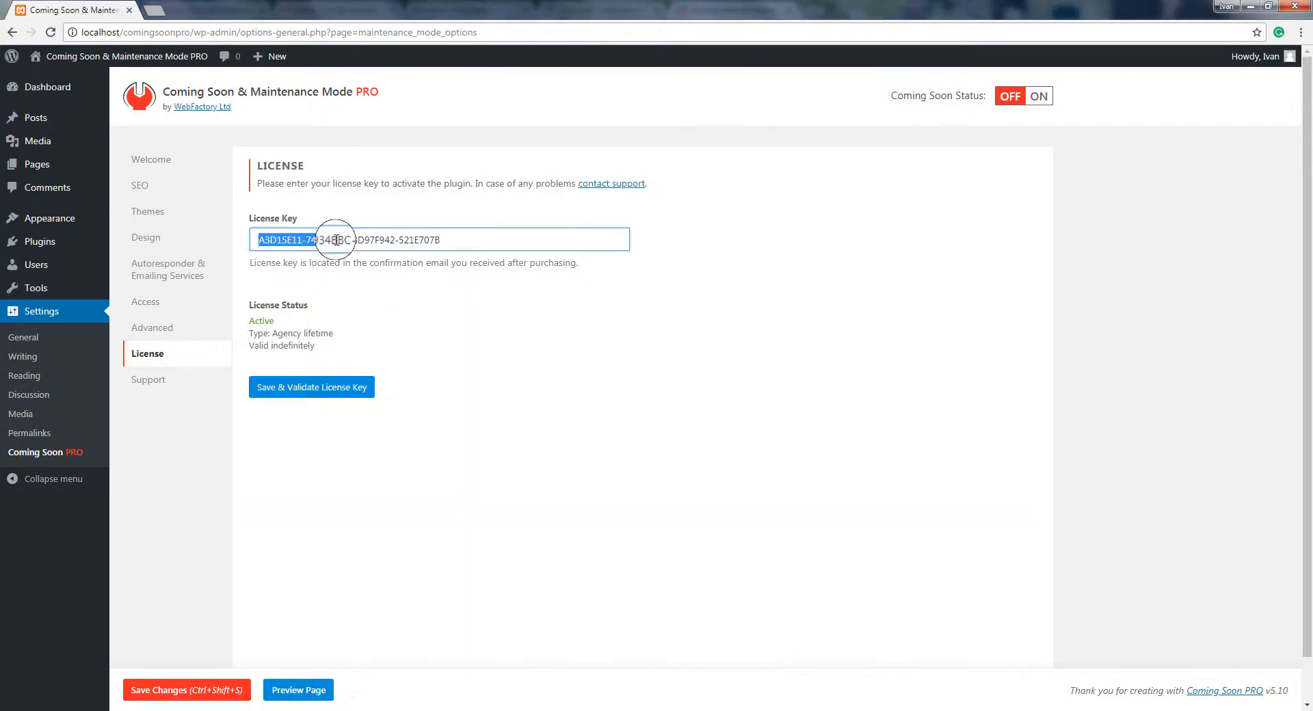
click(151, 160)
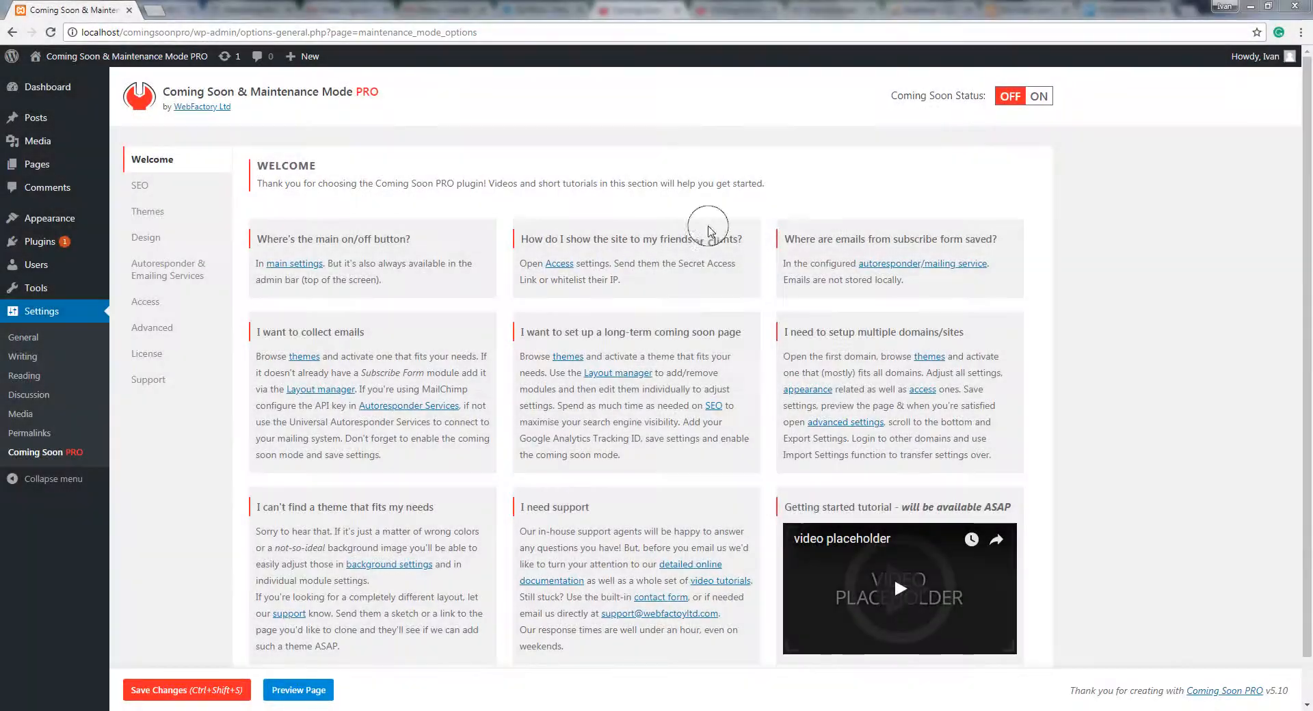
click(1040, 96)
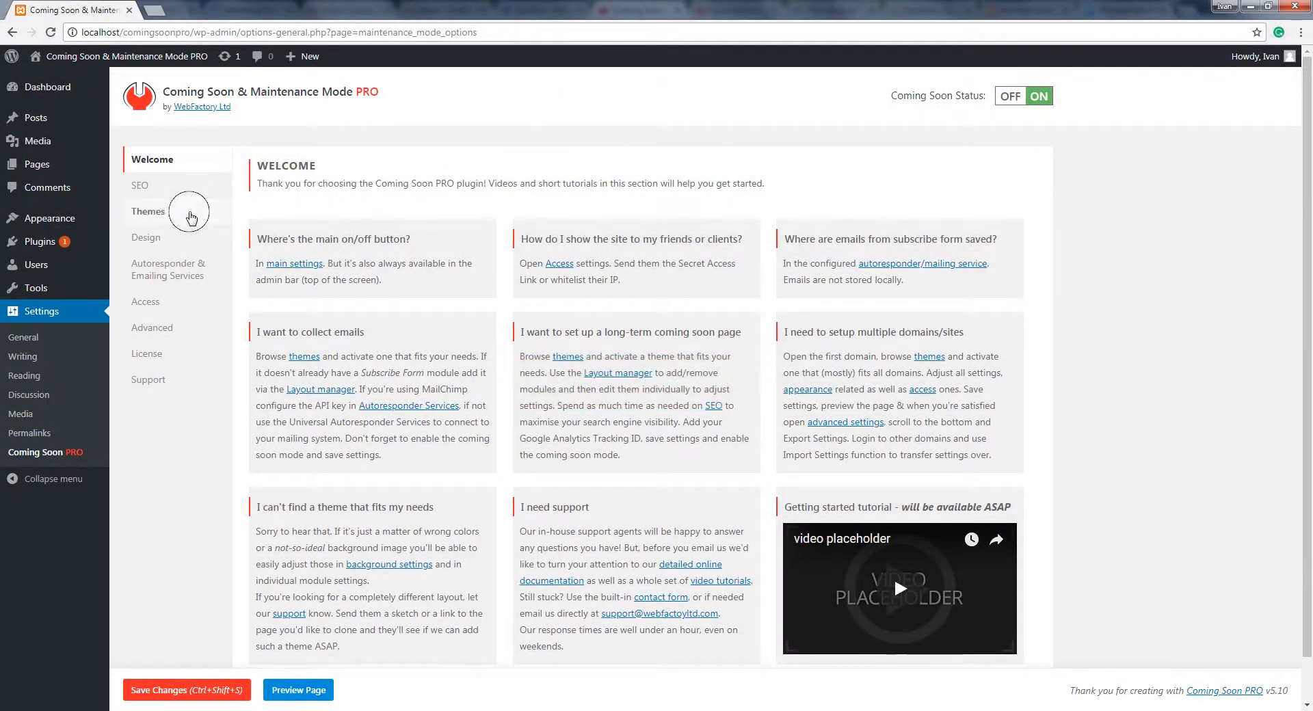
Step: Activate the Aeroplane Company theme, confirm it, and dismiss the activation notice
click(147, 211)
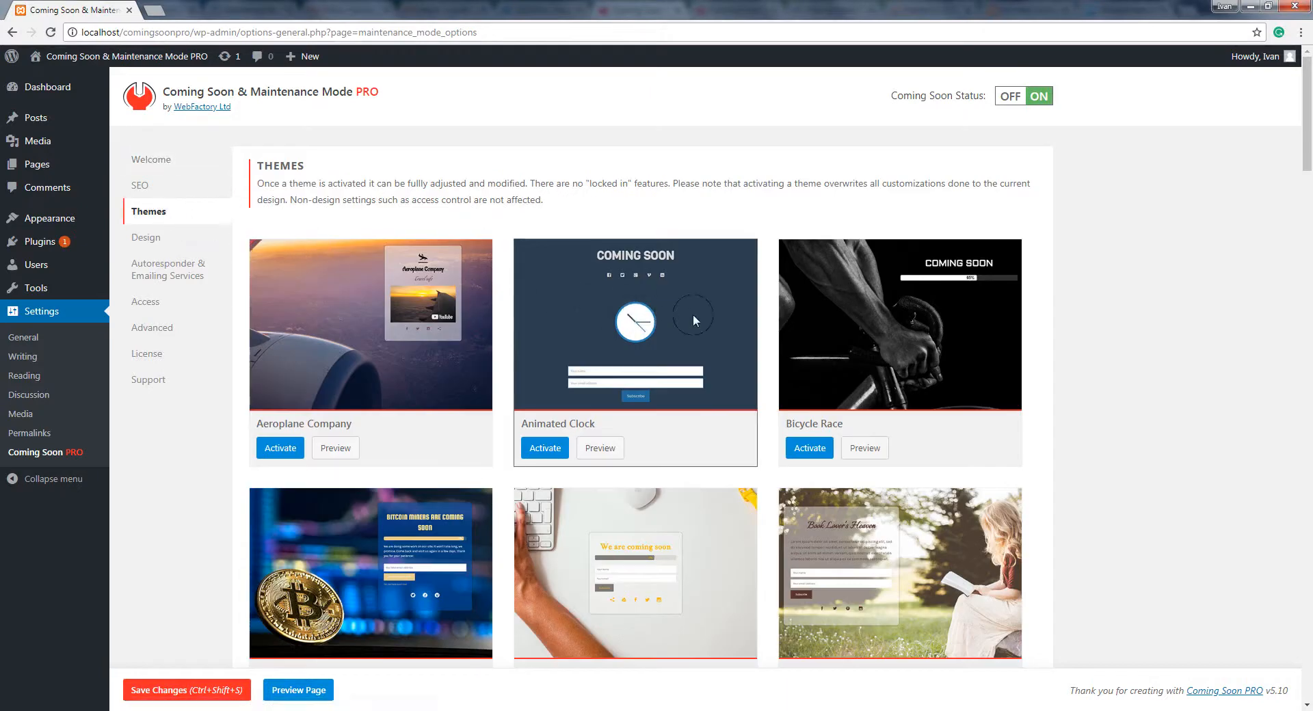
click(280, 448)
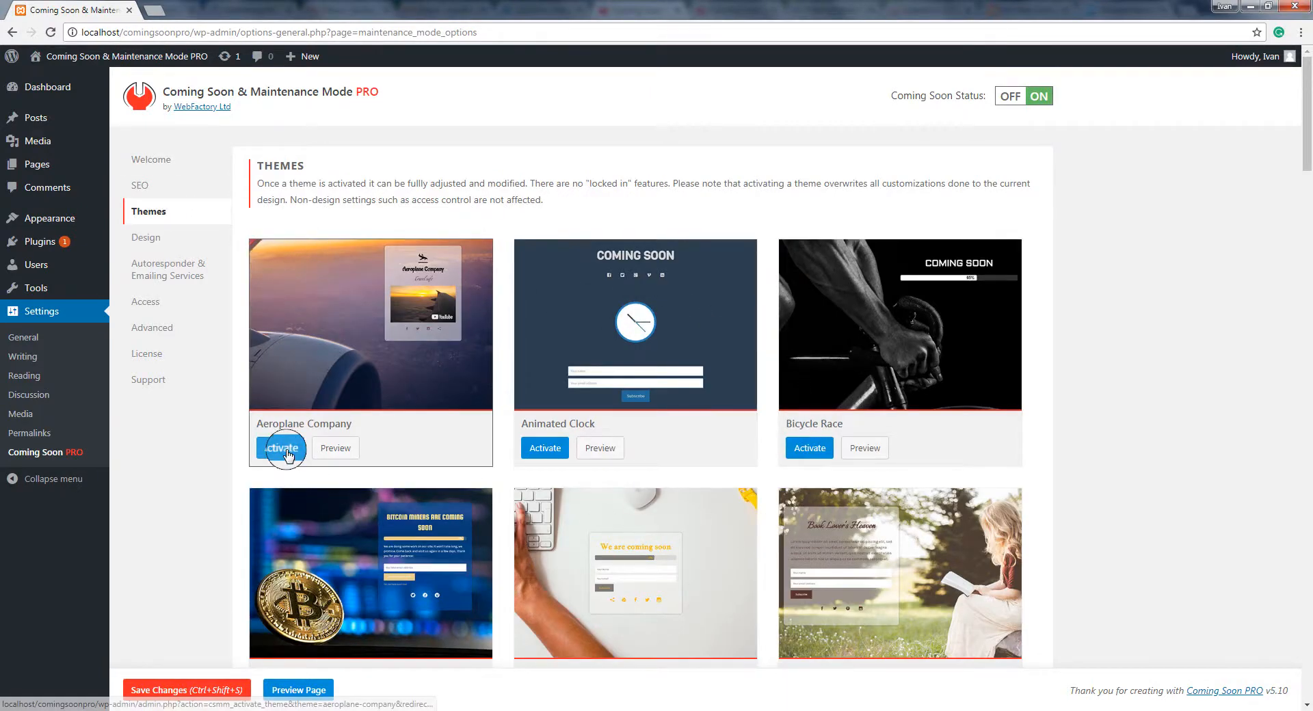
click(280, 448)
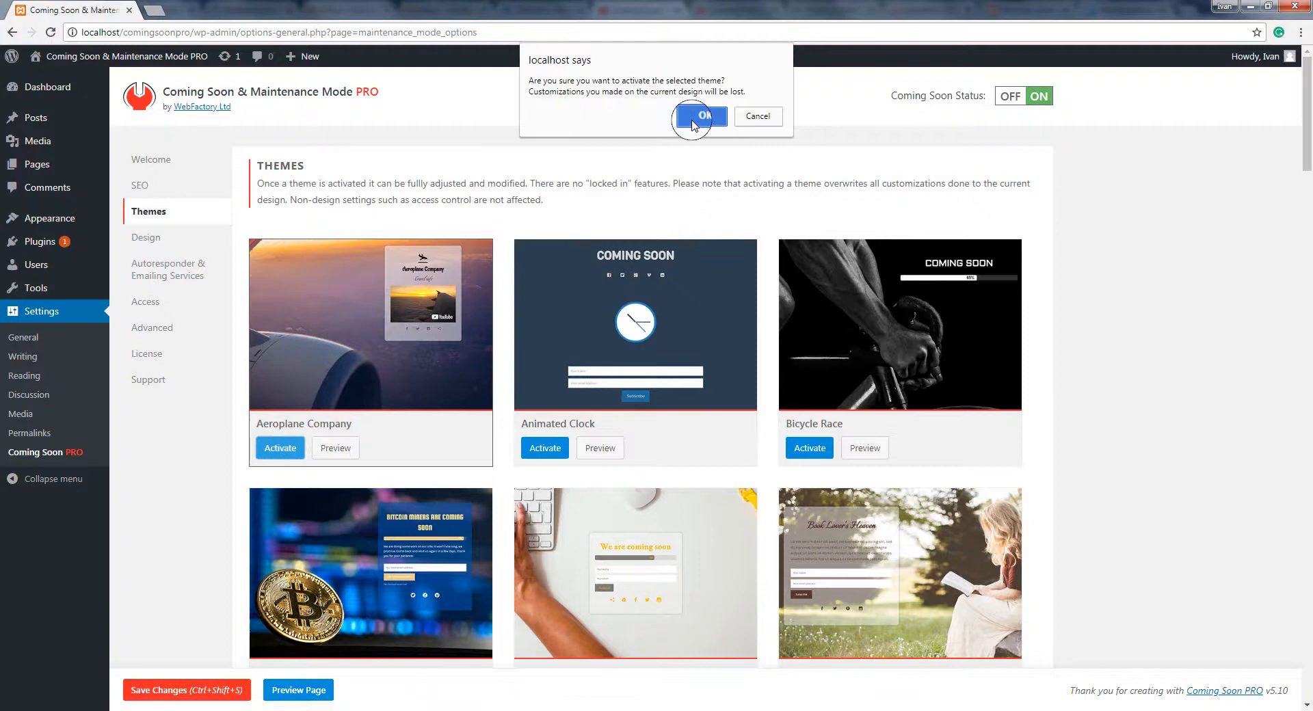
click(701, 116)
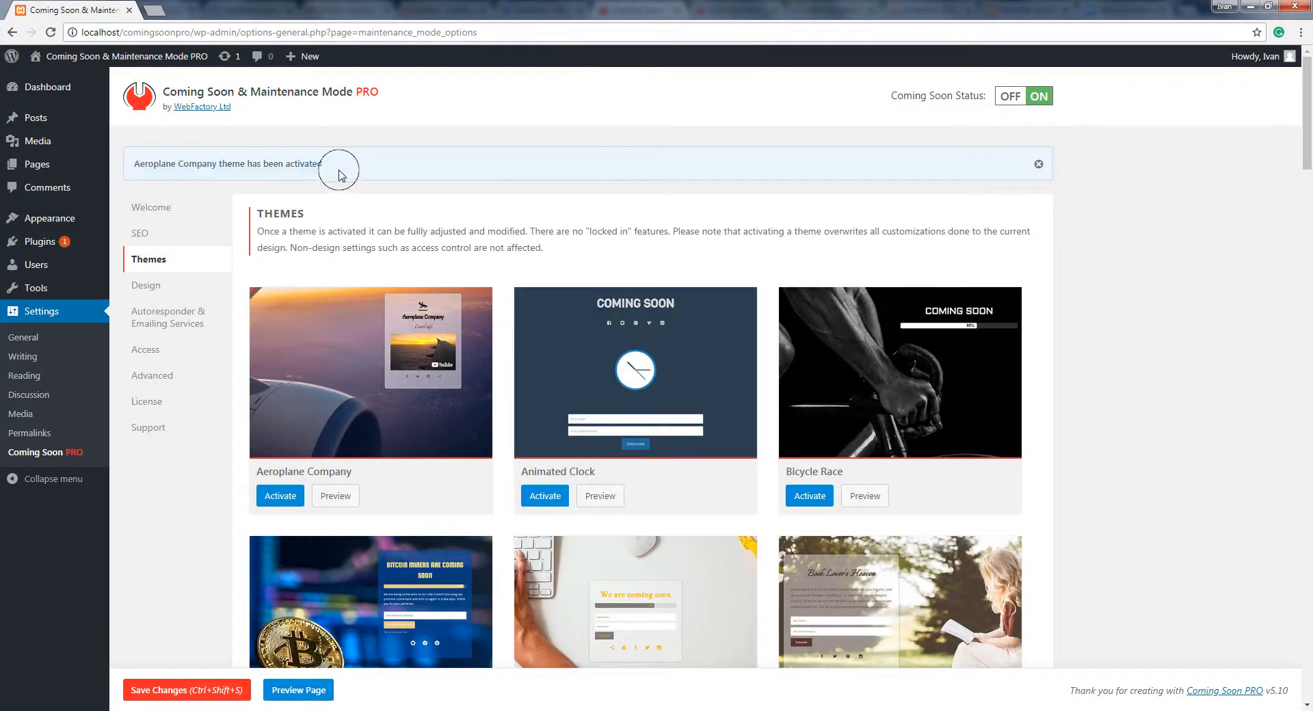
click(146, 237)
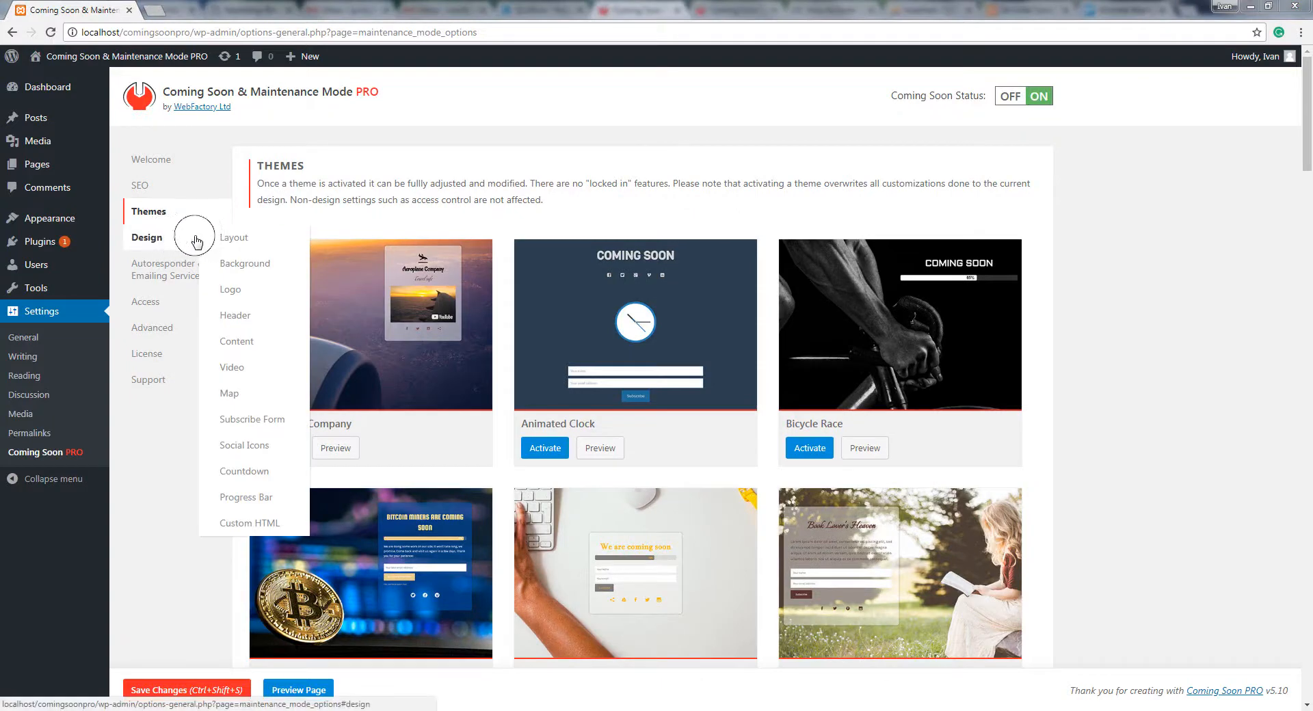
Step: Review Design > Layout and drag the Subscribe Form module to a new position
click(234, 237)
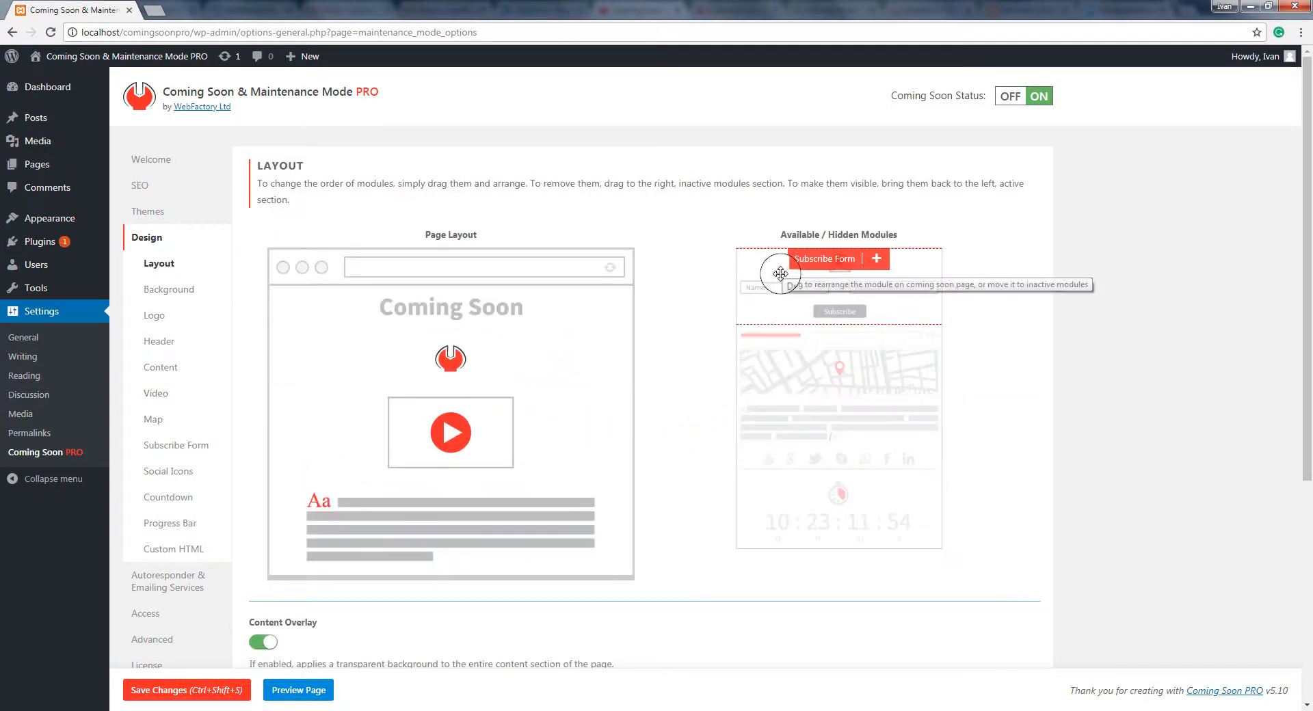
drag(779, 275, 436, 345)
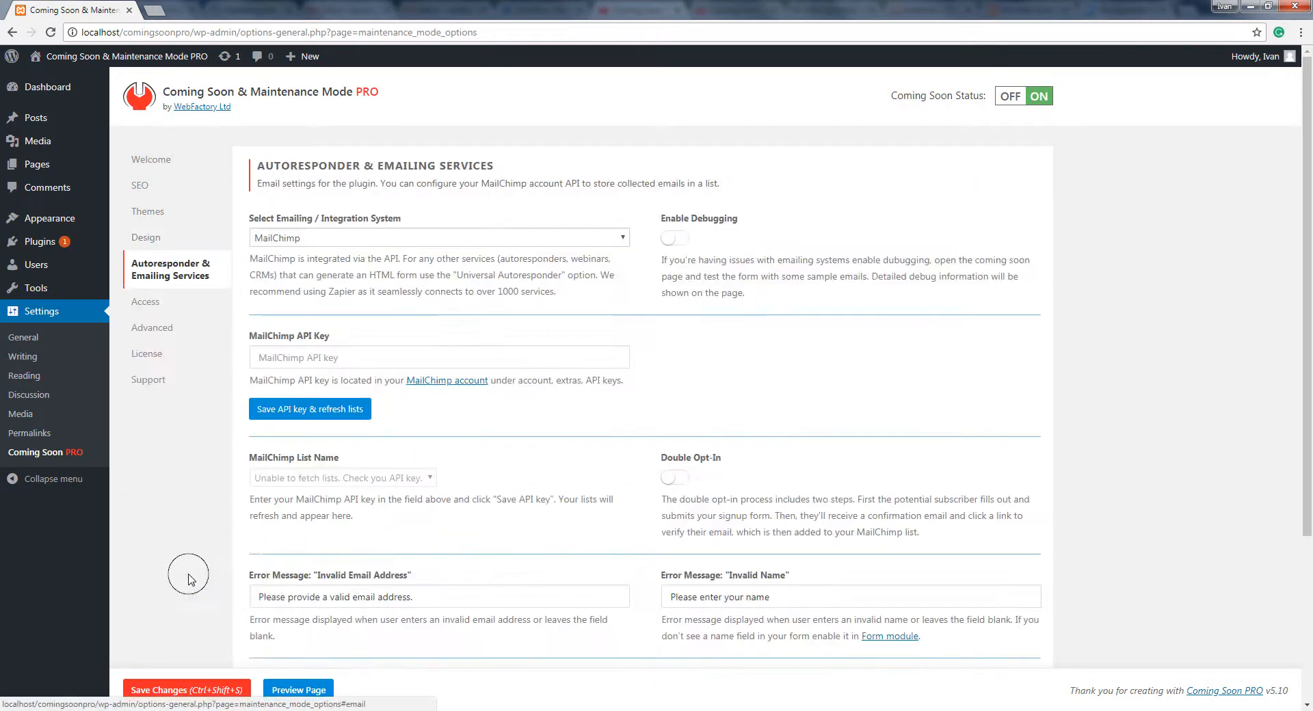
Step: Keep MailChimp as the emailing system, enable Double Opt-In, and preview the page
click(439, 237)
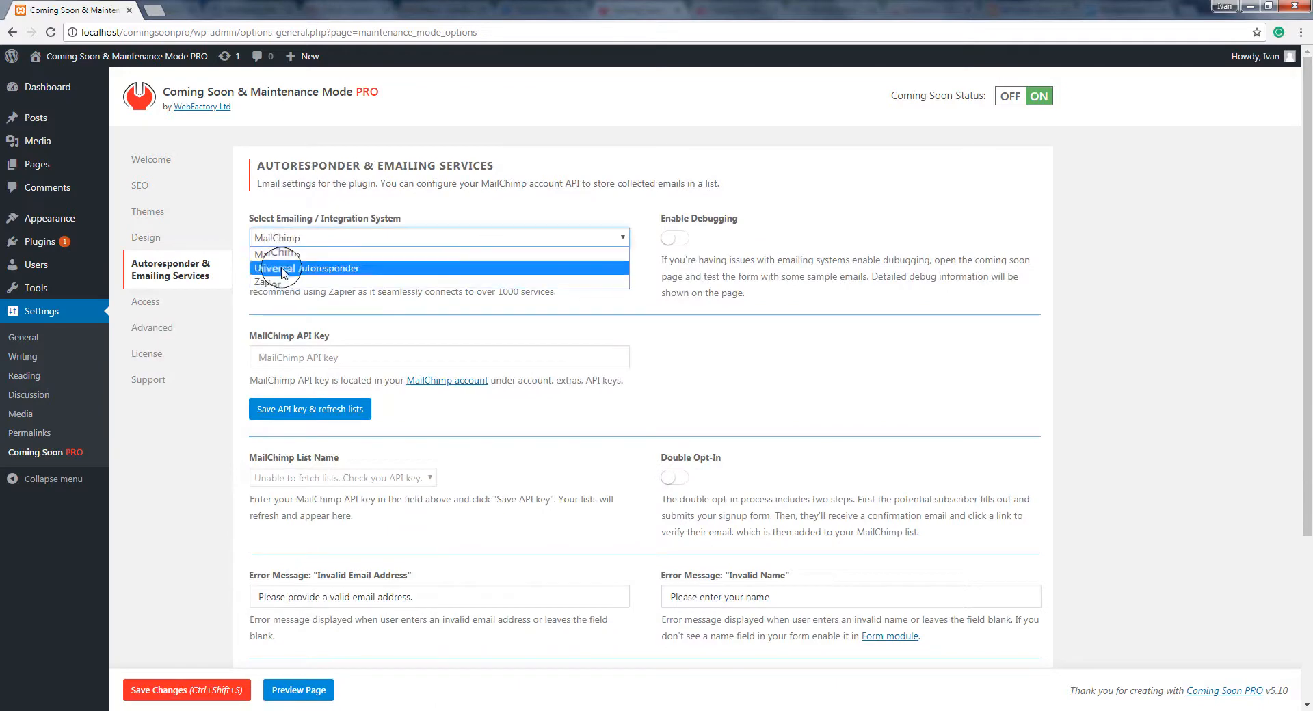
click(278, 242)
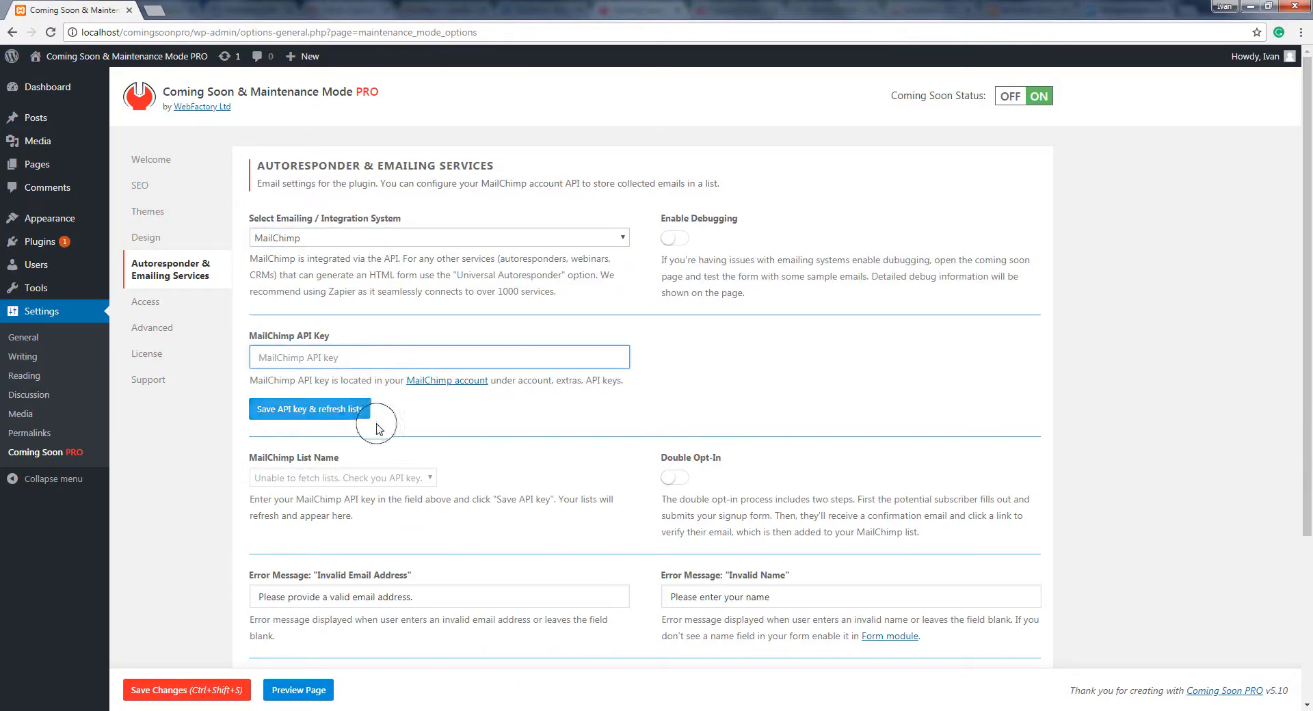
click(673, 477)
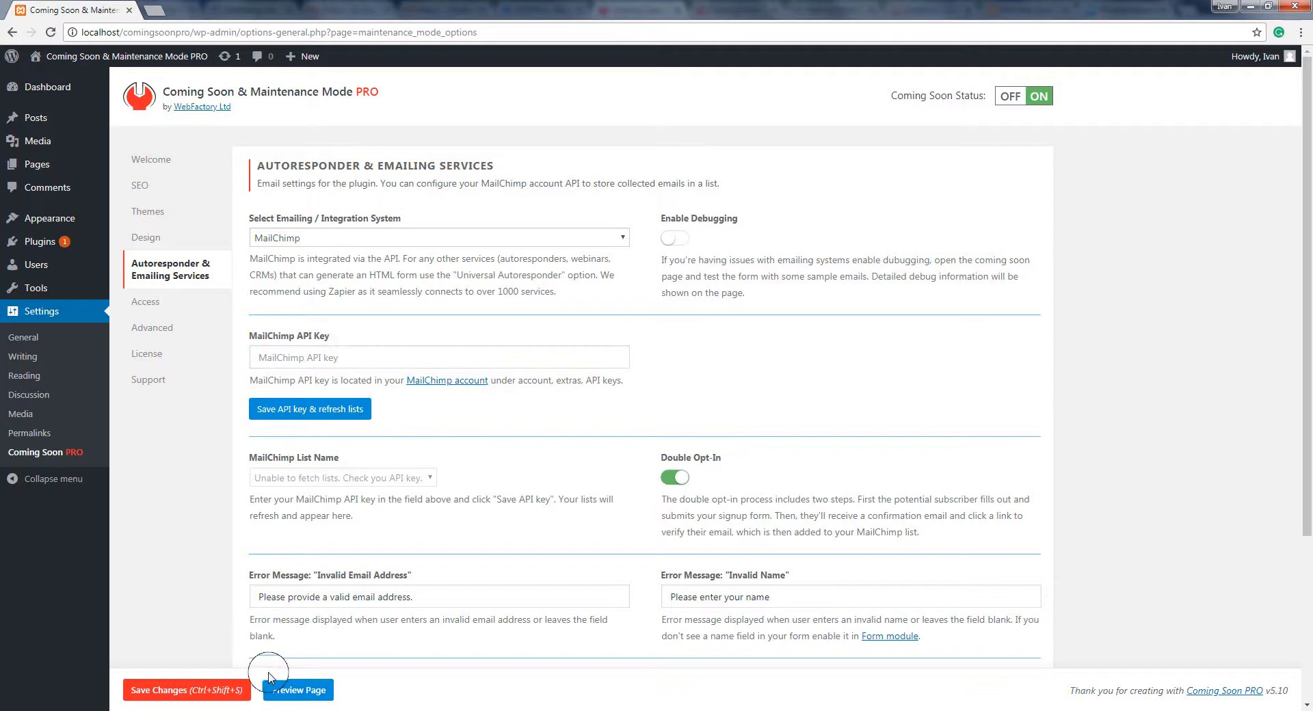
click(147, 212)
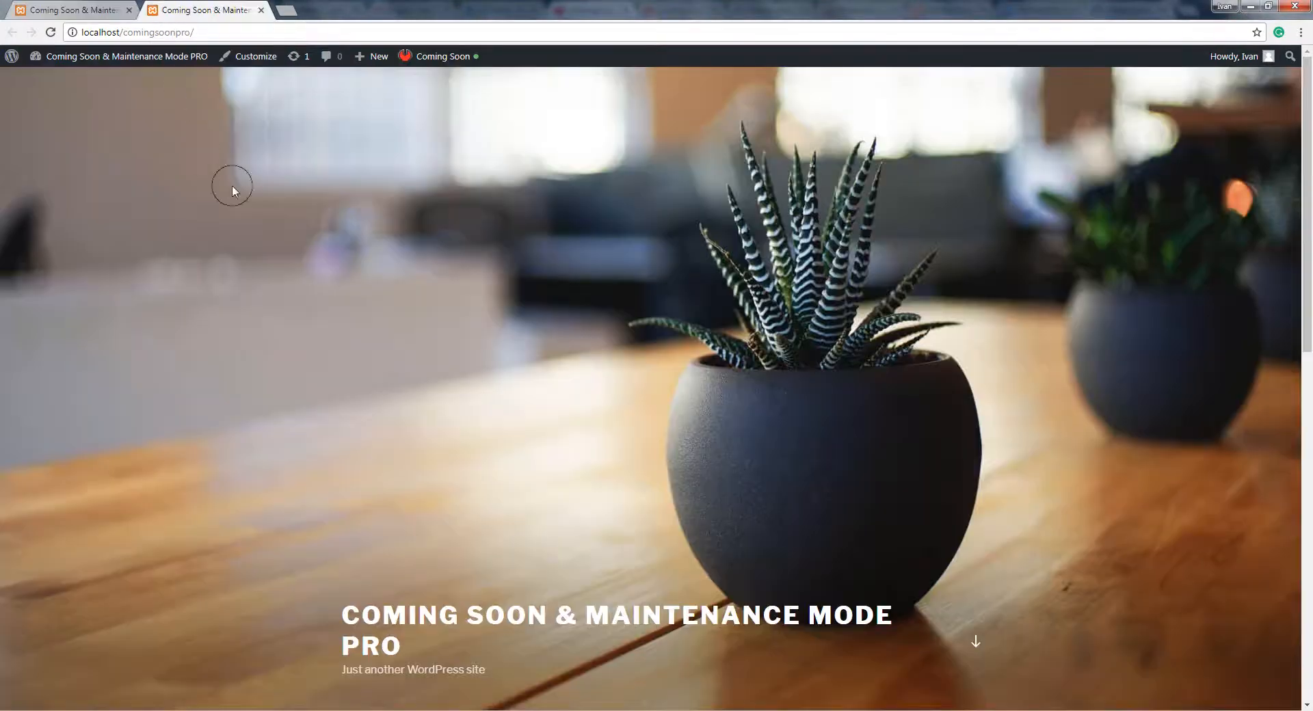
Step: Preview the Aeroplane Company theme, then return to the plugin's Access settings
scroll(down, 3)
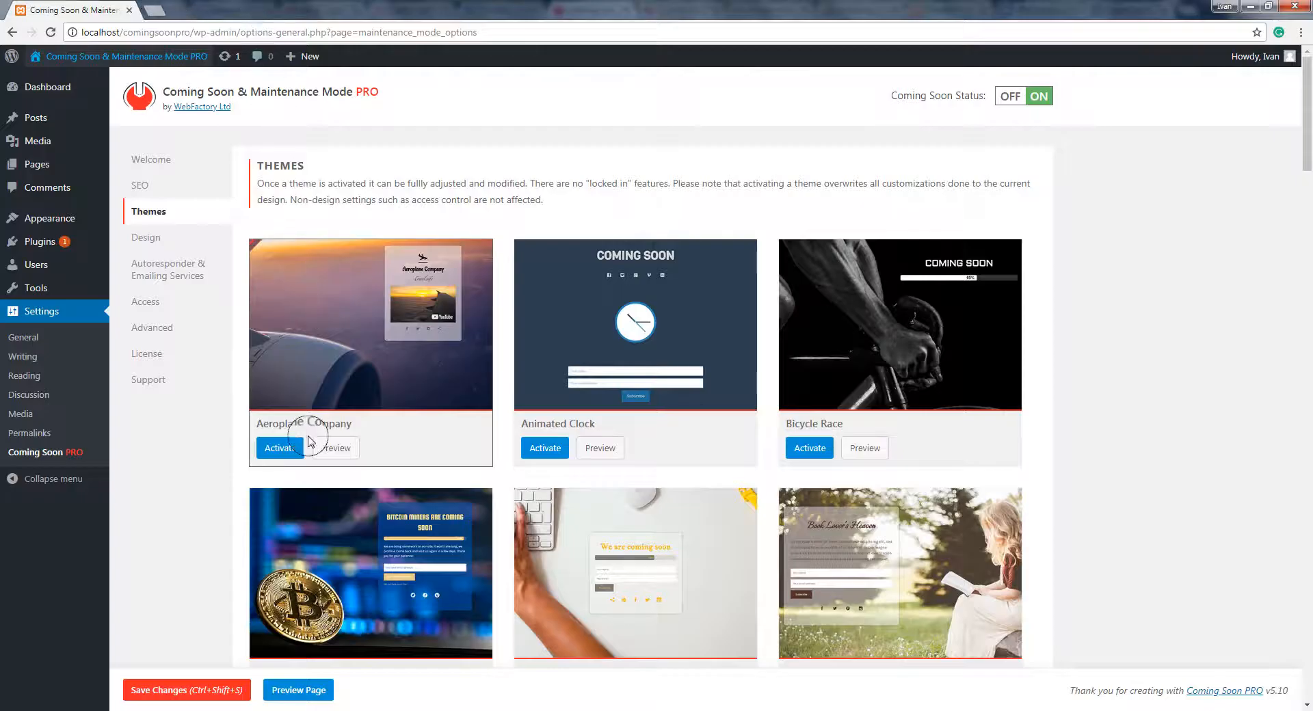
click(334, 448)
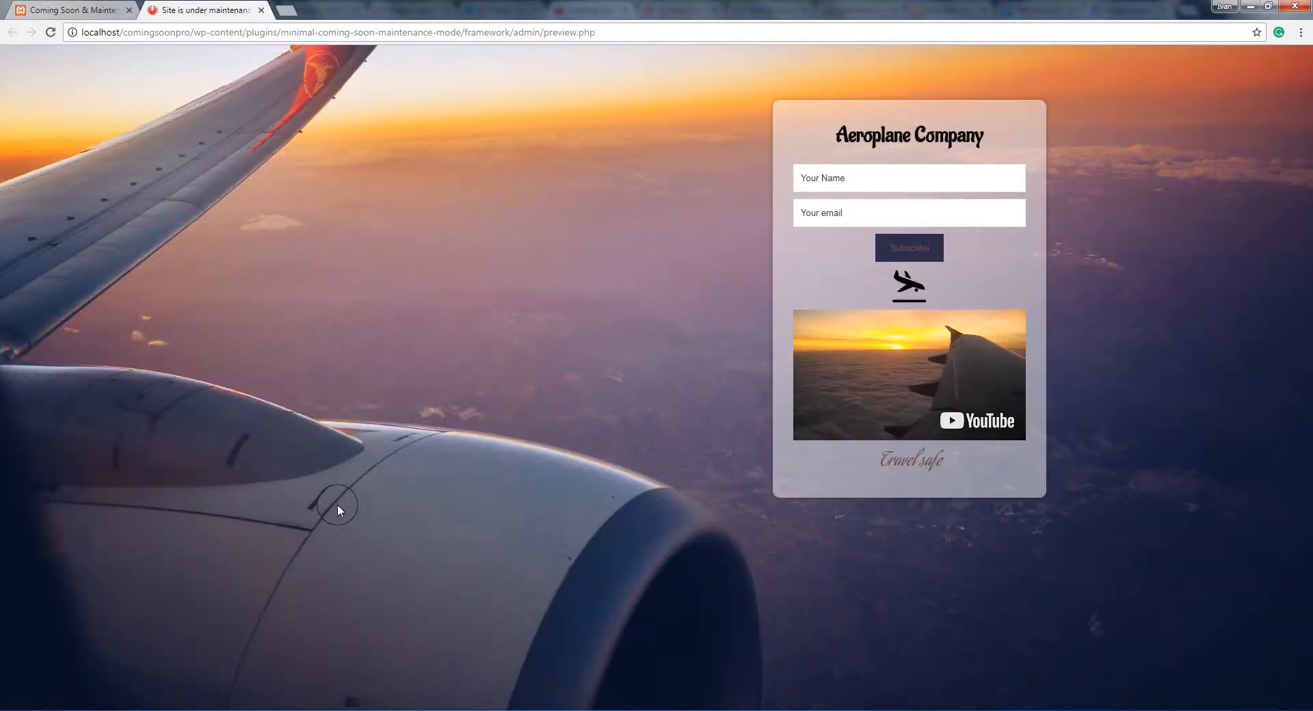
click(69, 11)
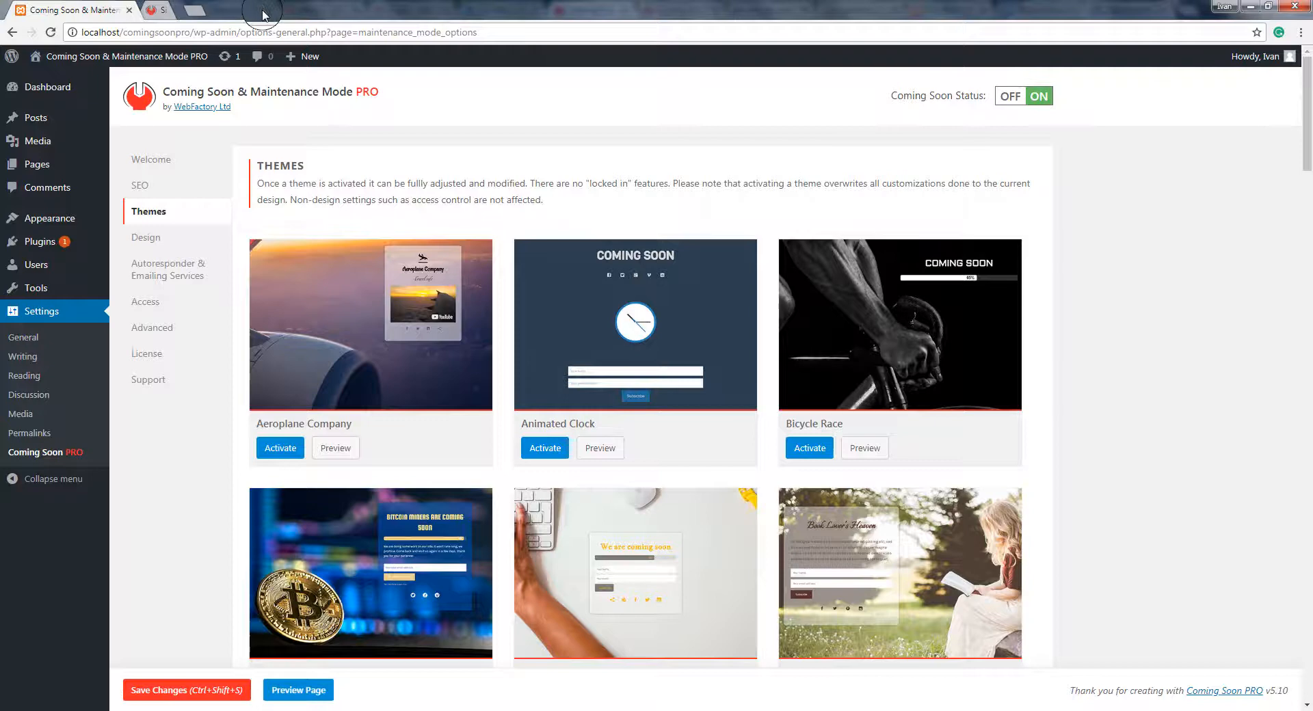
click(146, 301)
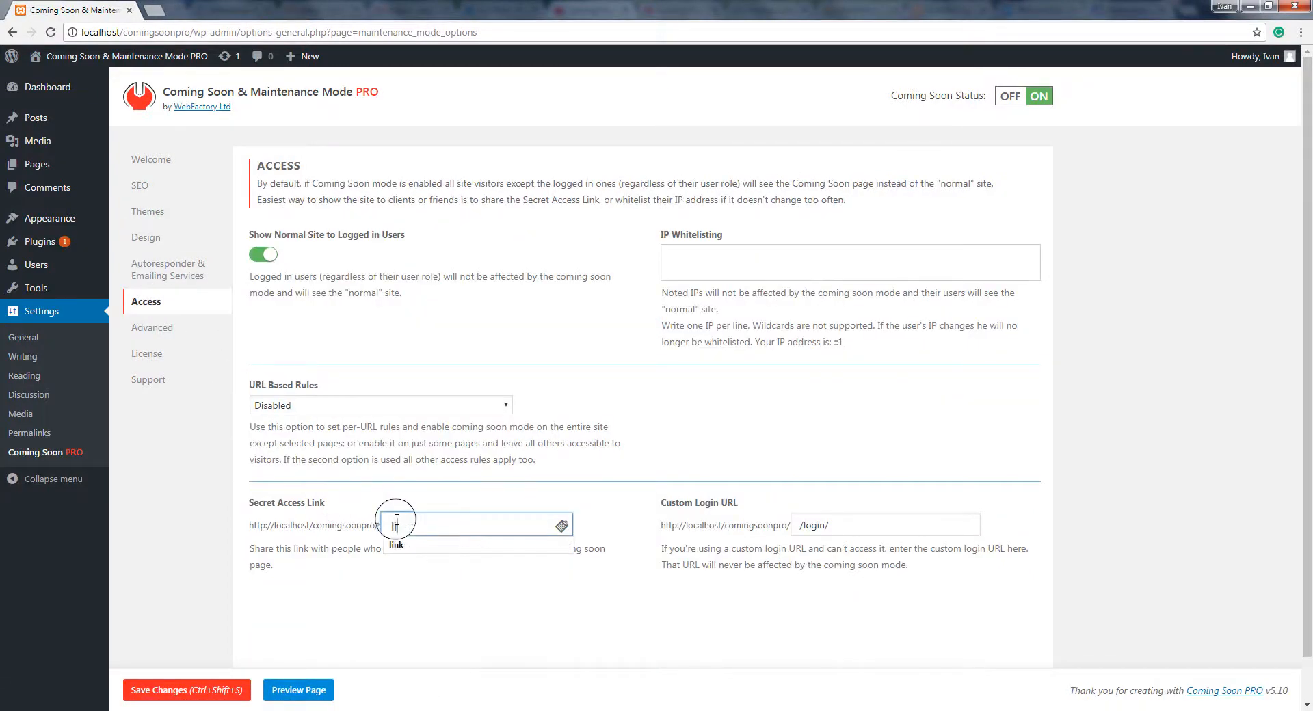
Step: Copy the 'link' secret access link, then view the Bitcoin Miners and Mountain previews
click(560, 524)
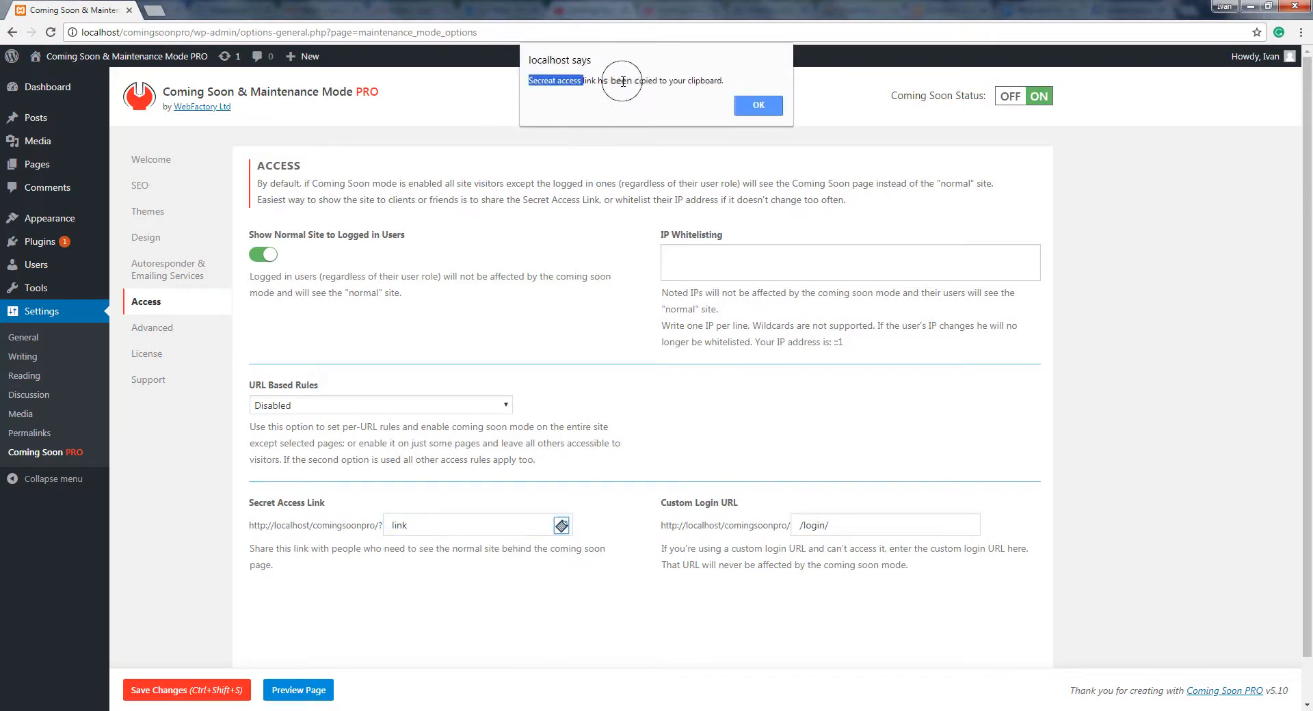
click(757, 104)
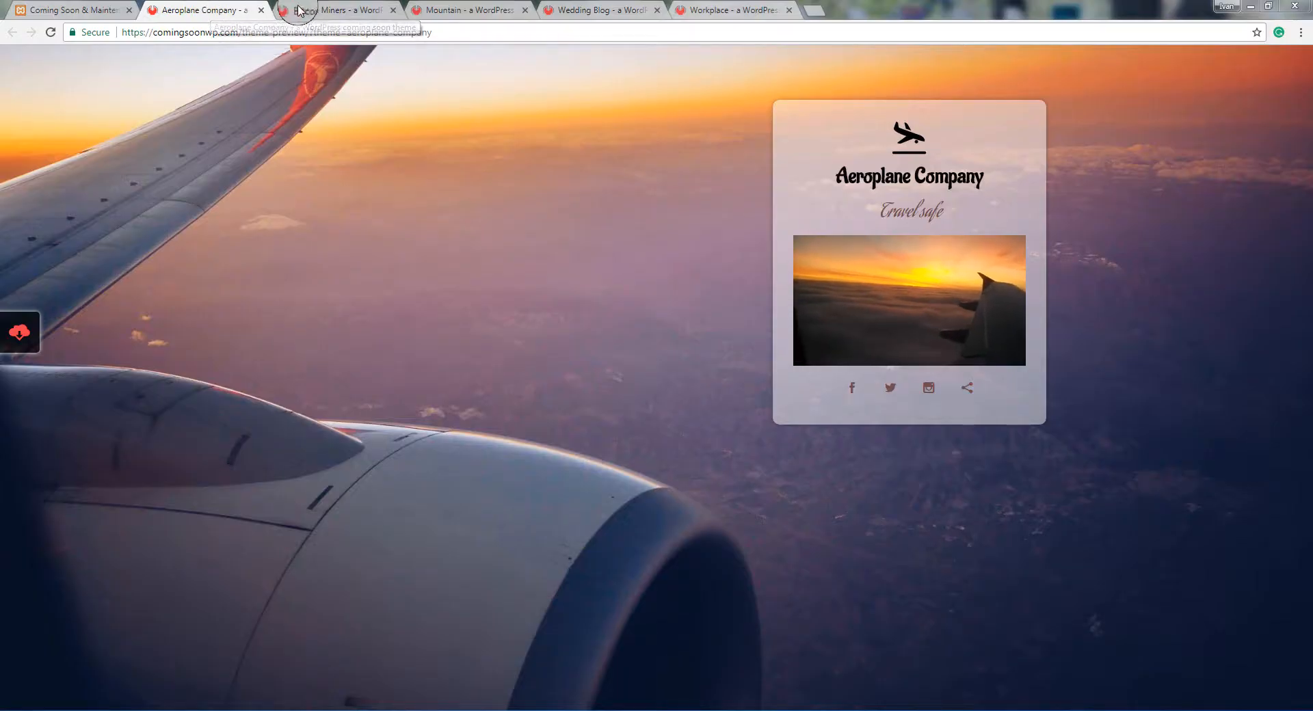
click(348, 10)
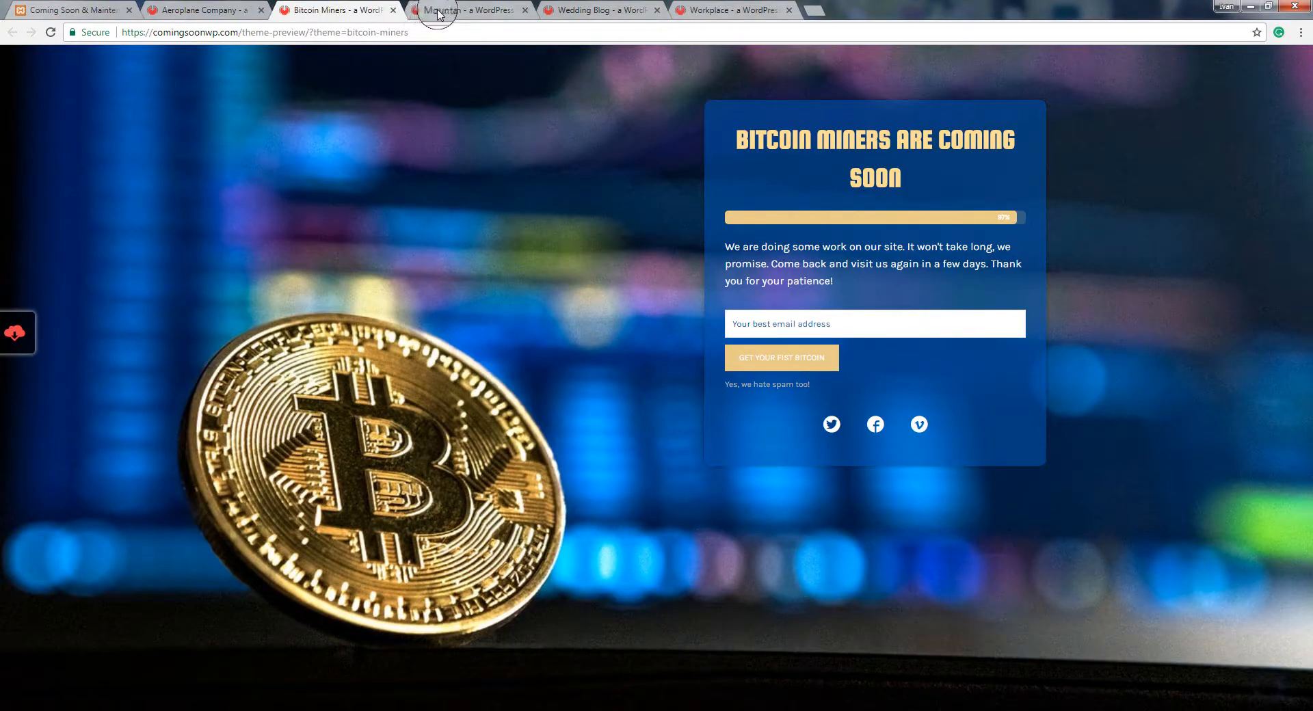
click(474, 11)
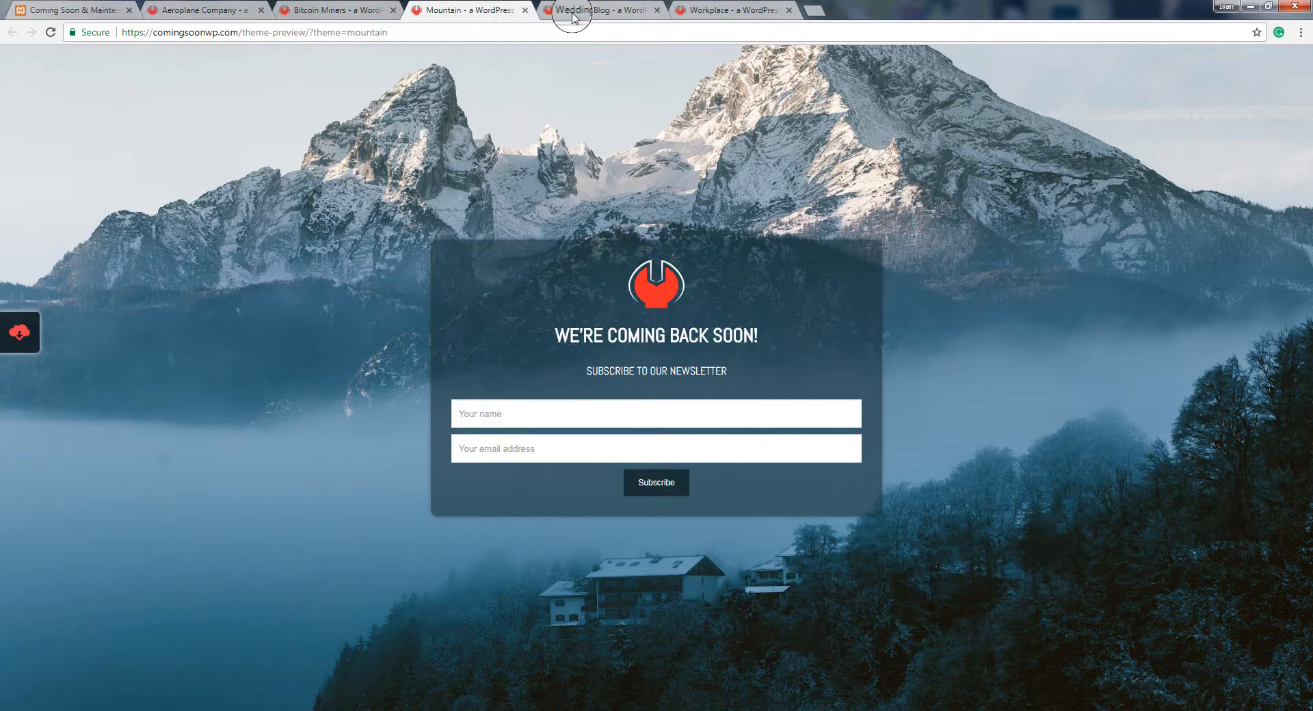